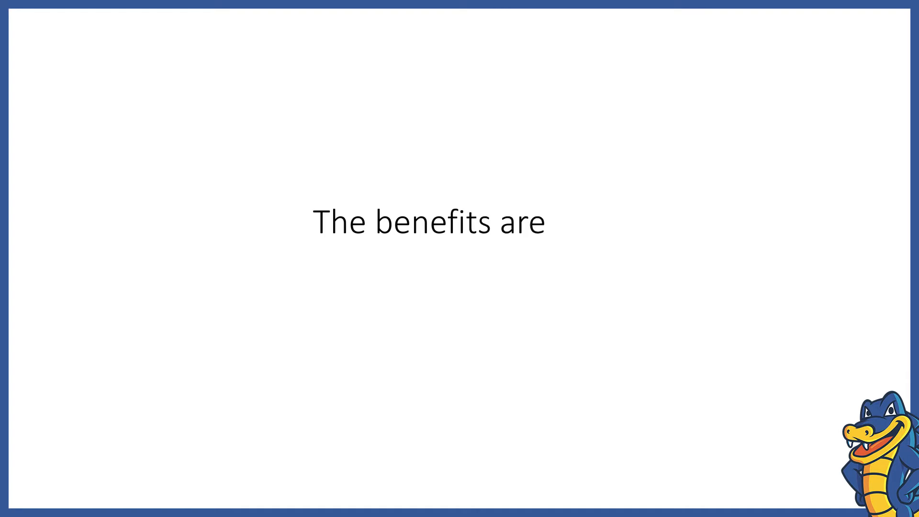
{"action": "type", "text": "many"}
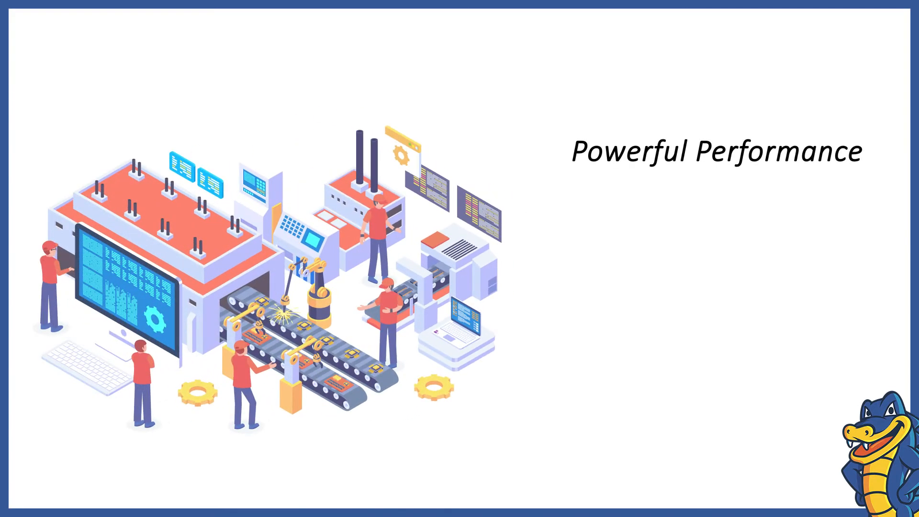
{"action": "type", "text": "The data"}
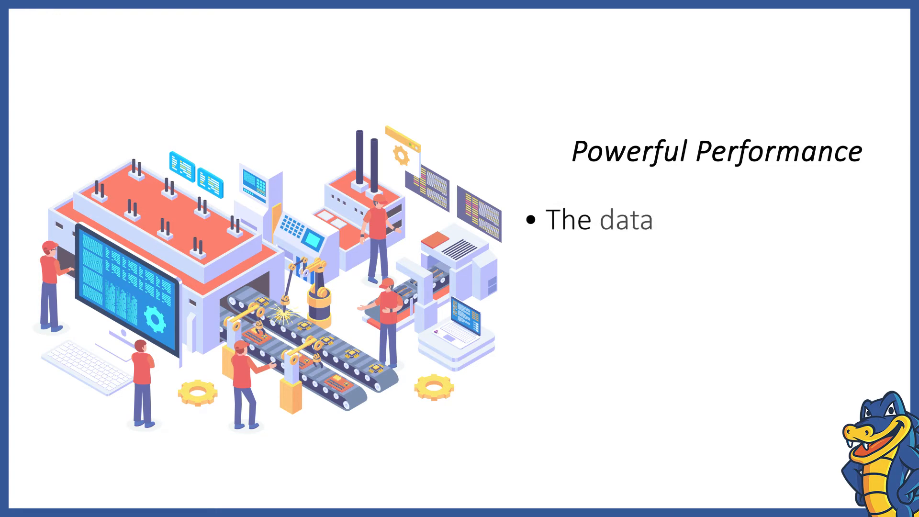
{"action": "type", "text": "is read directly"}
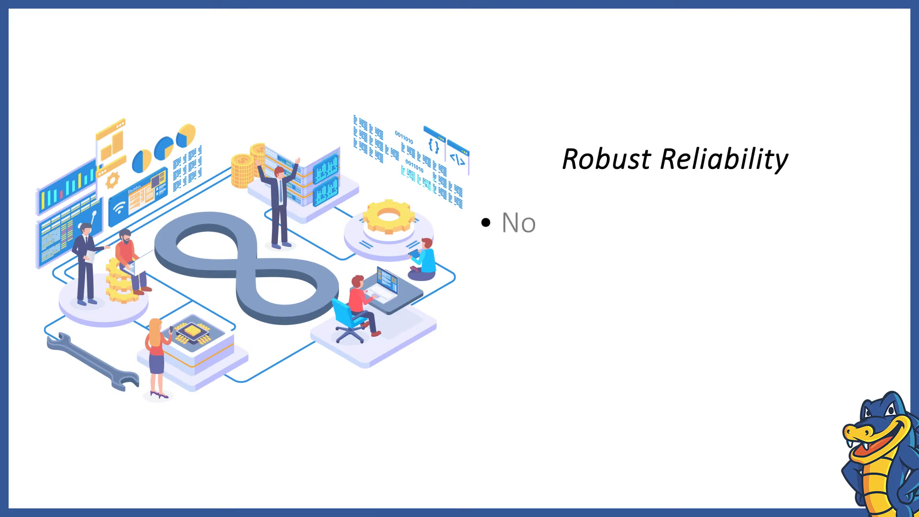
{"action": "type", "text": "moving parts that"}
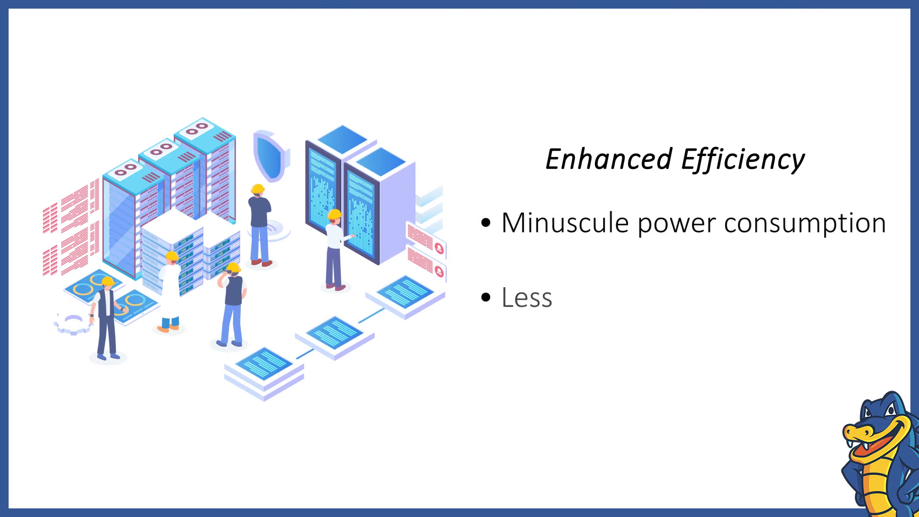
{"action": "type", "text": "heat requires less"}
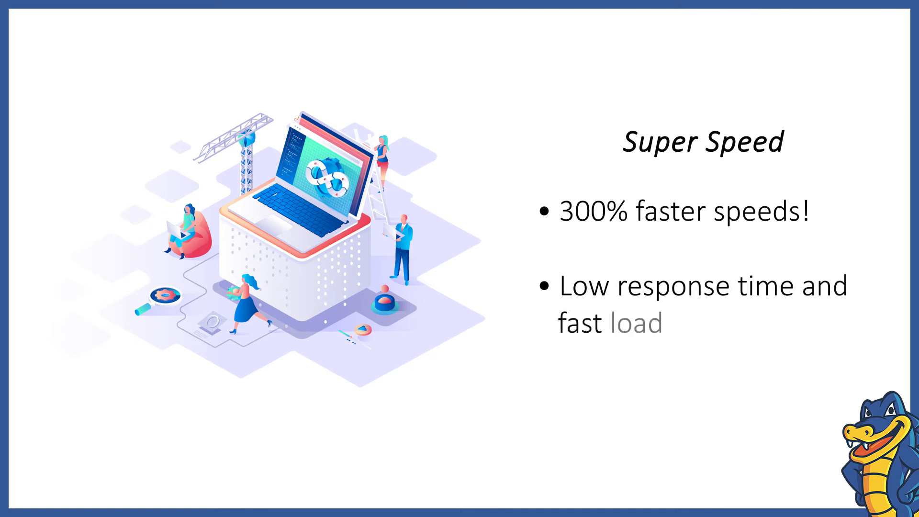
{"action": "type", "text": "times"}
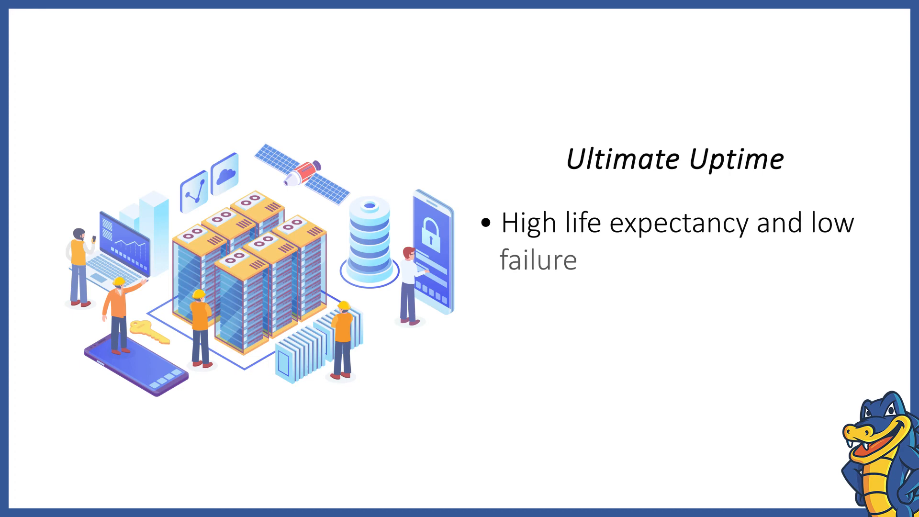
{"action": "type", "text": "rate"}
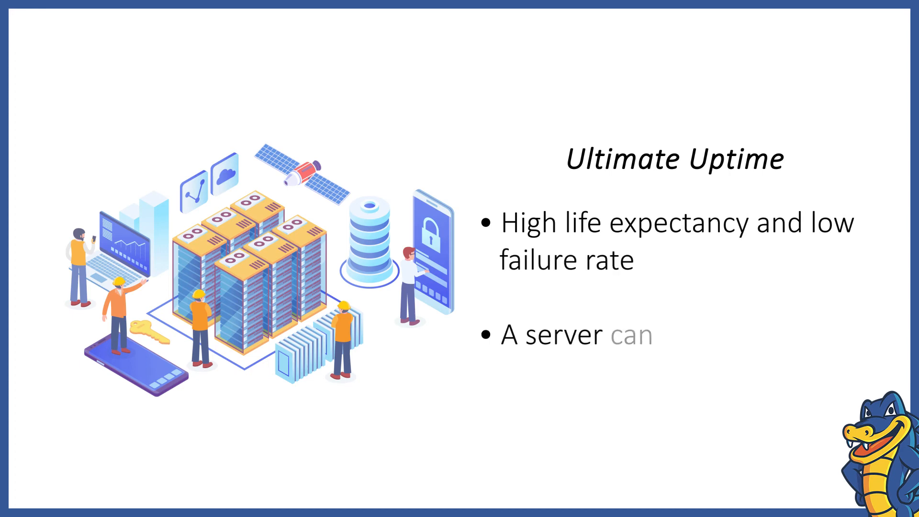
{"action": "type", "text": "perform better without interruptions"}
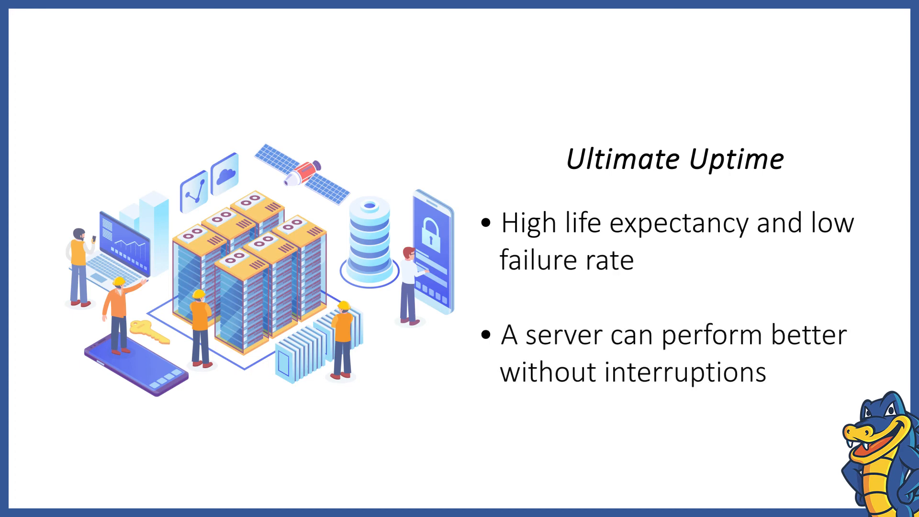